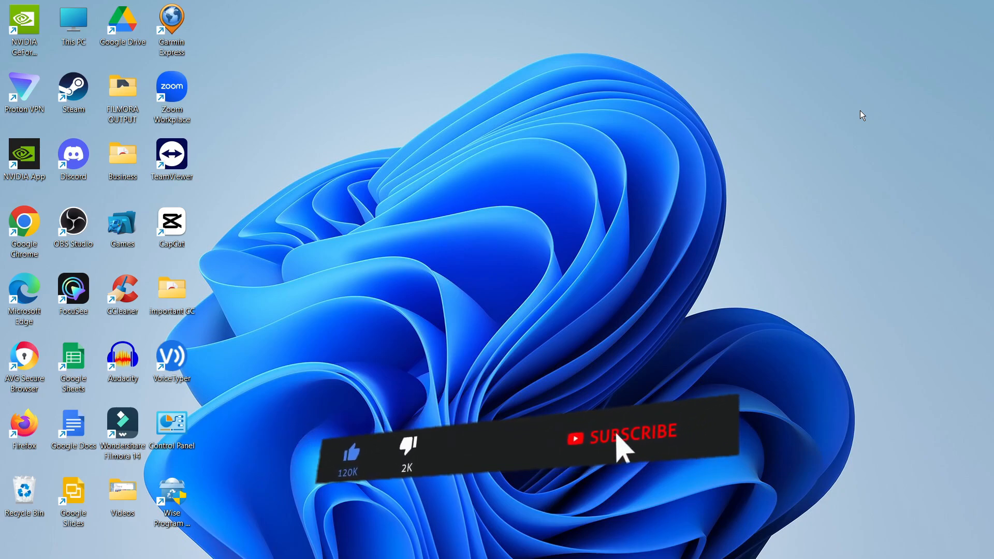
Launch Settings from the Start menu search and go to the Personalisation page
left_click(629, 446)
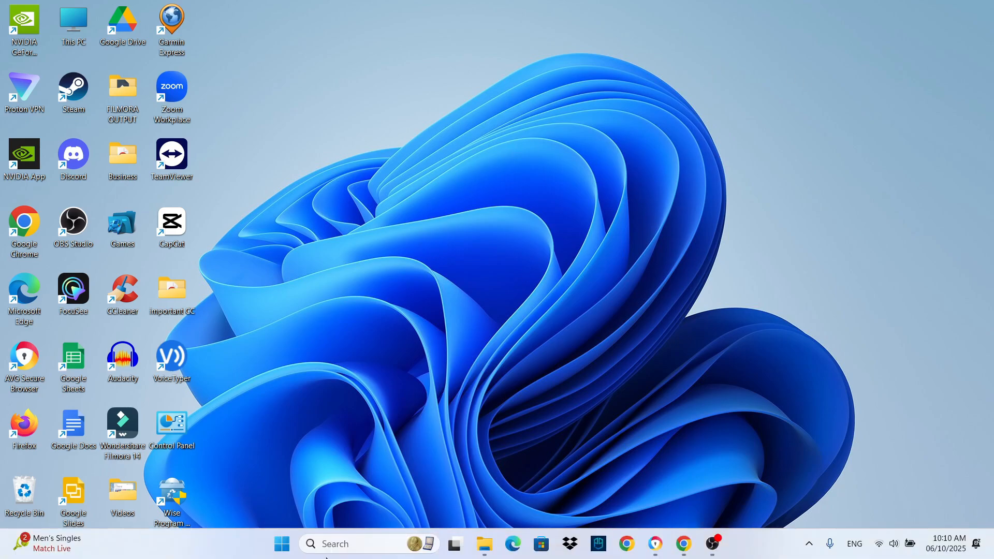
left_click(282, 543)
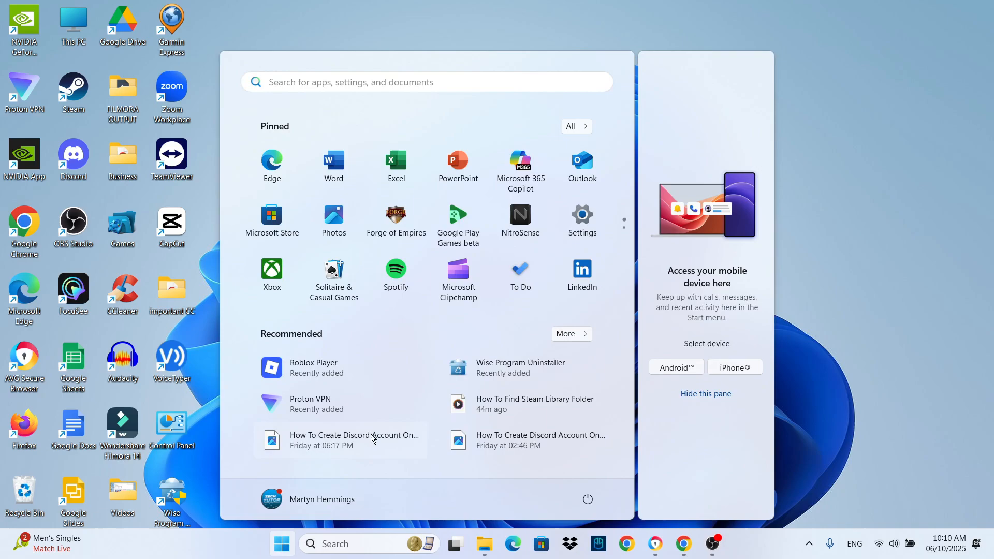
mouse_move(566, 203)
type("settings")
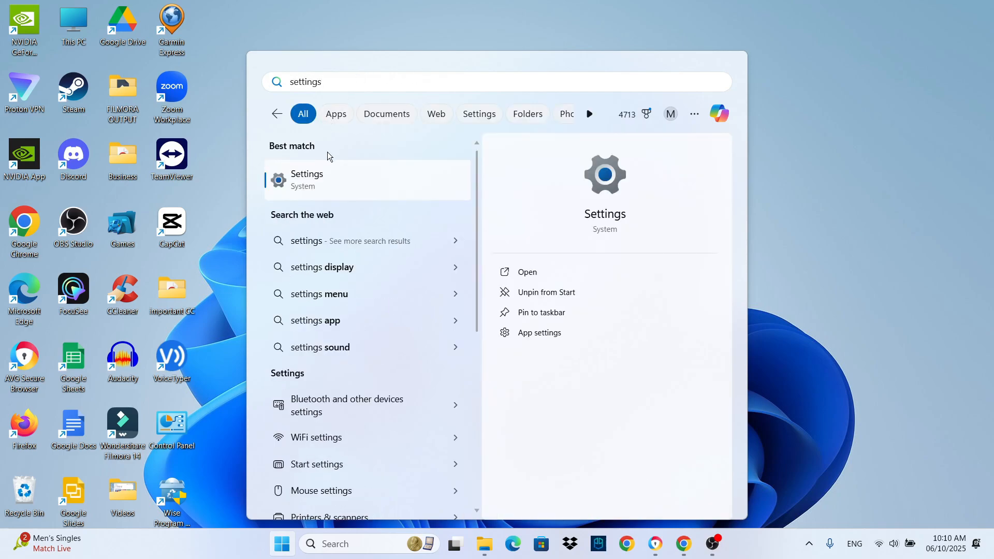
left_click(307, 179)
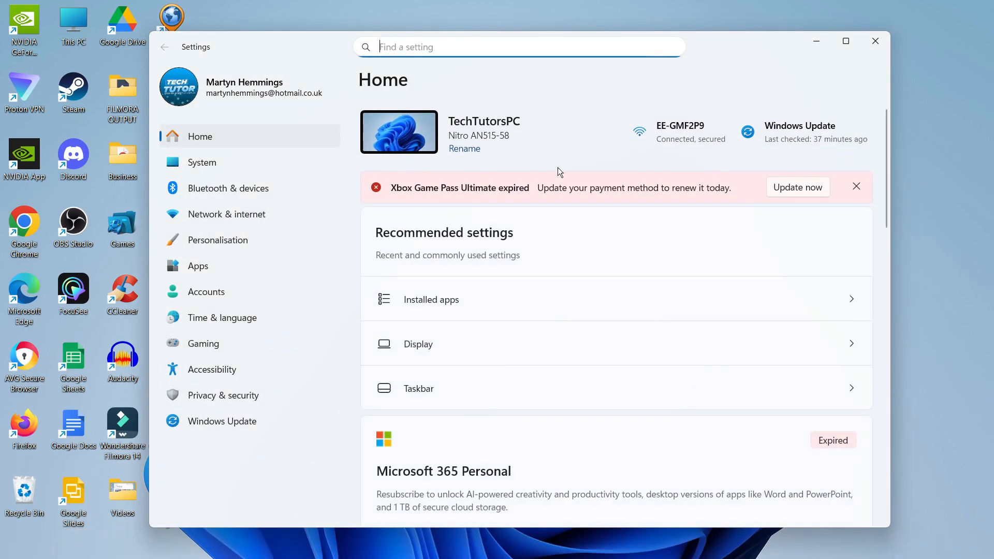
mouse_move(442, 154)
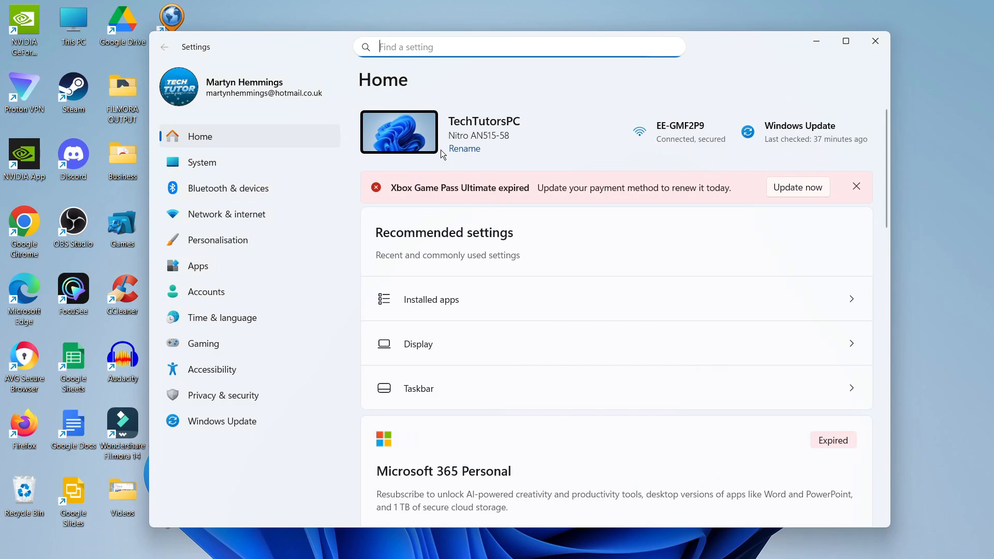
mouse_move(245, 258)
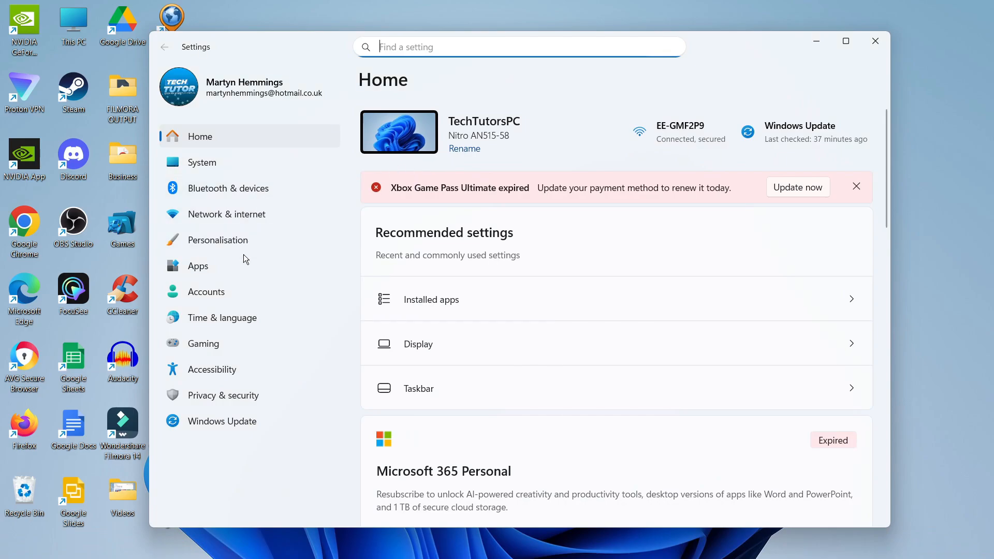
mouse_move(240, 243)
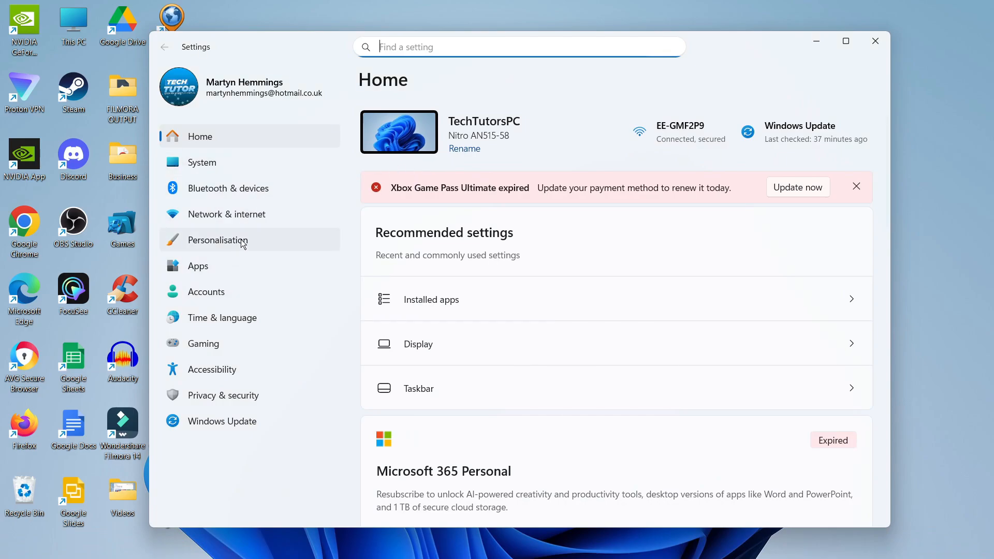
left_click(217, 240)
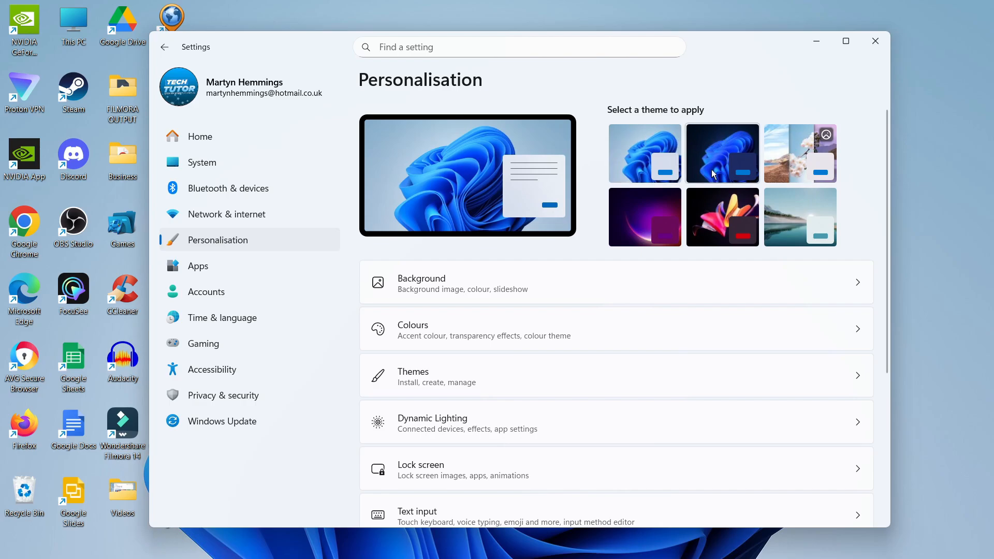
mouse_move(759, 159)
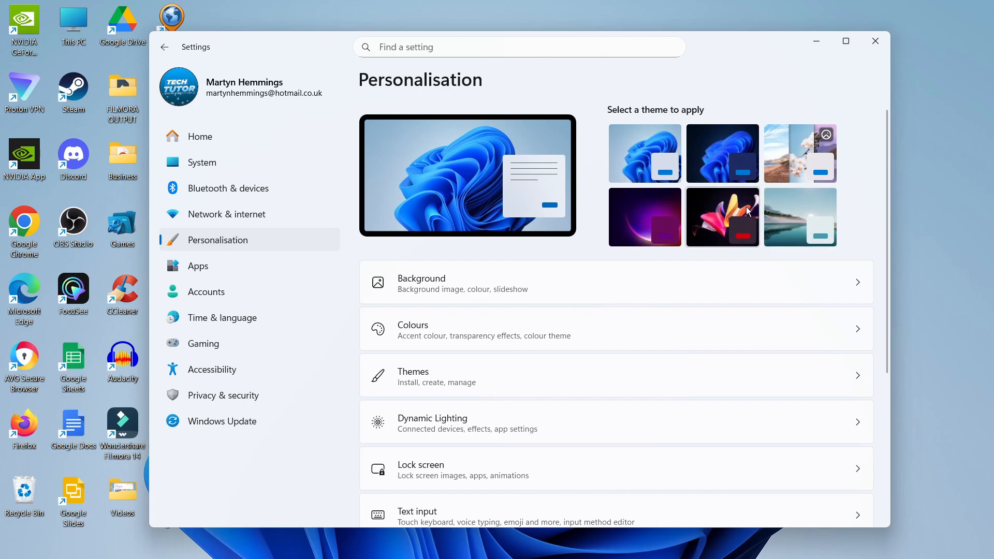
mouse_move(737, 217)
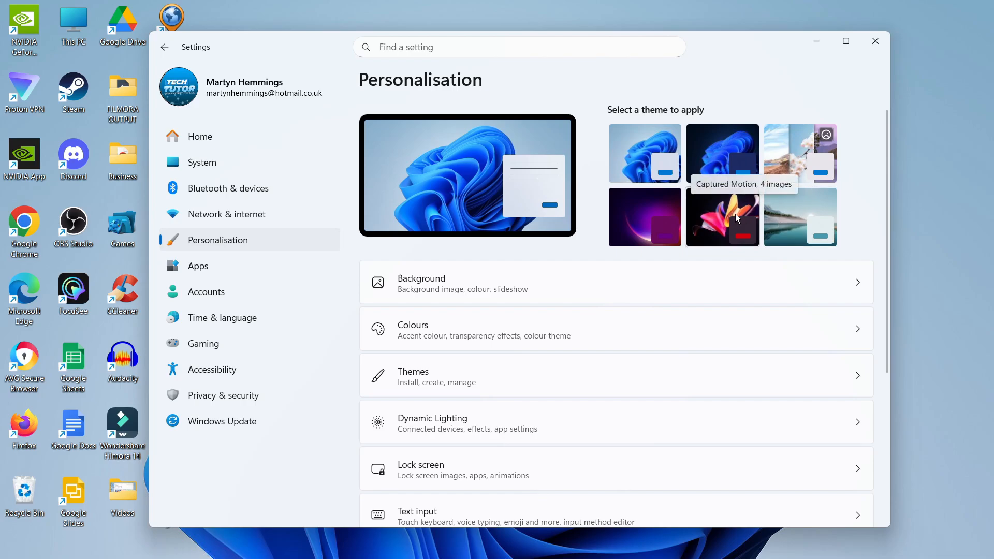
Apply the Captured Motion theme from the Personalisation theme thumbnails
left_click(722, 217)
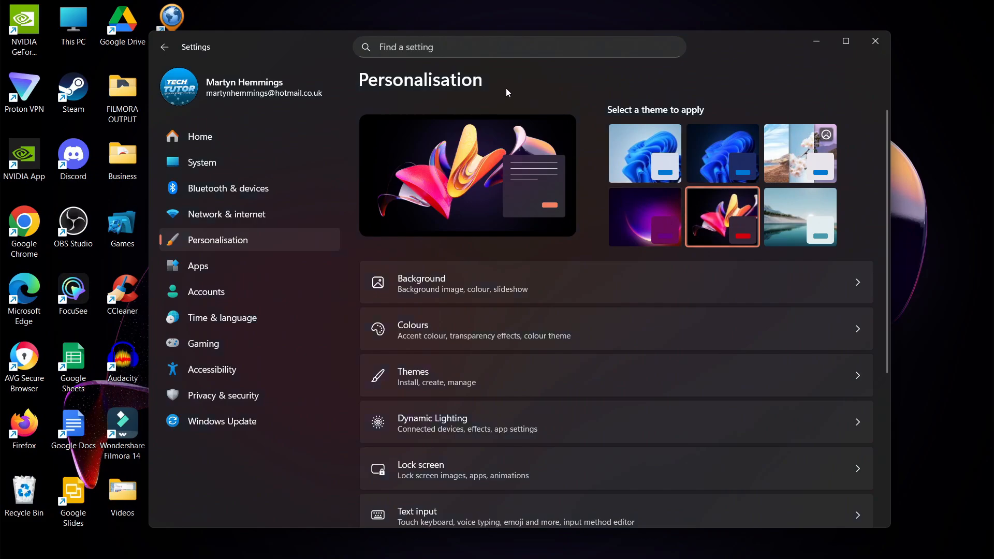
mouse_move(790, 47)
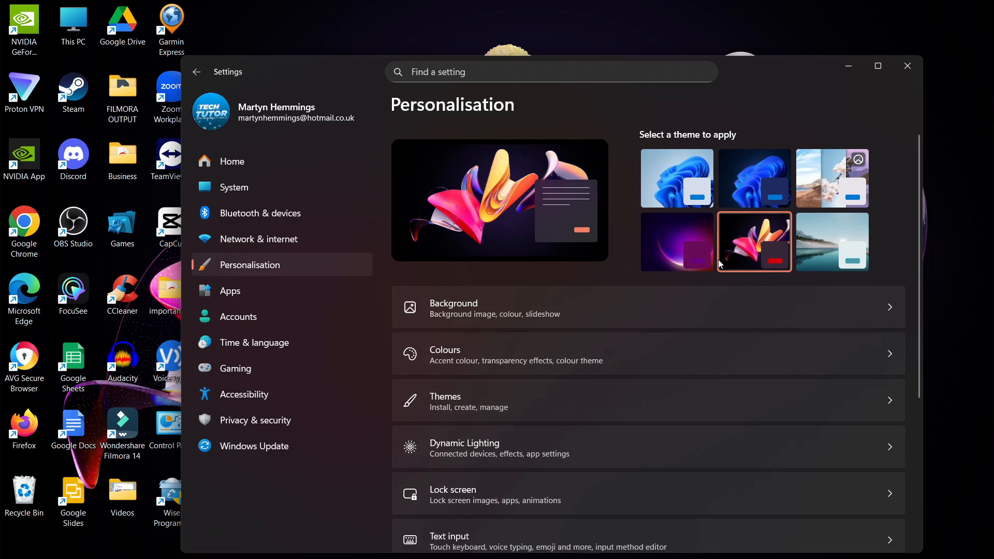
left_click(676, 177)
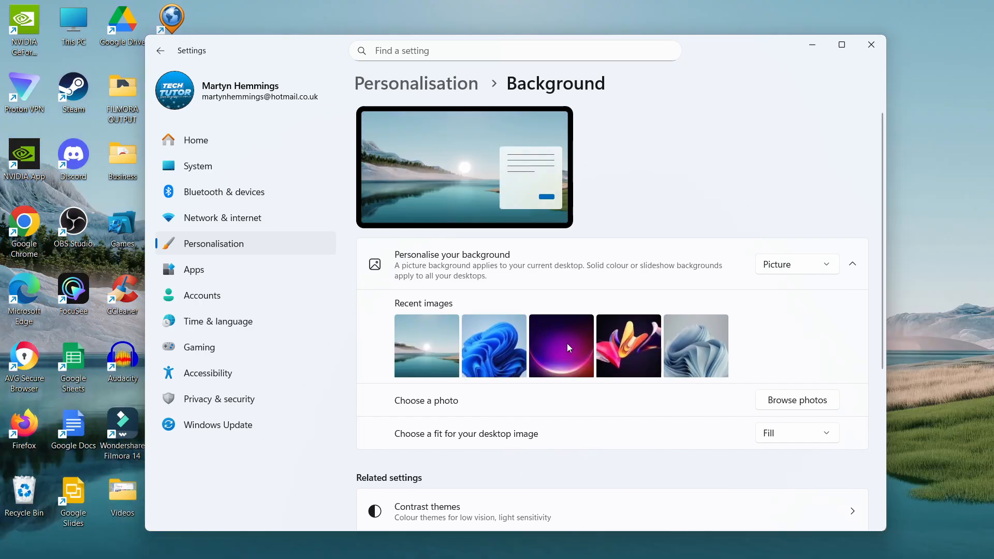
mouse_move(696, 52)
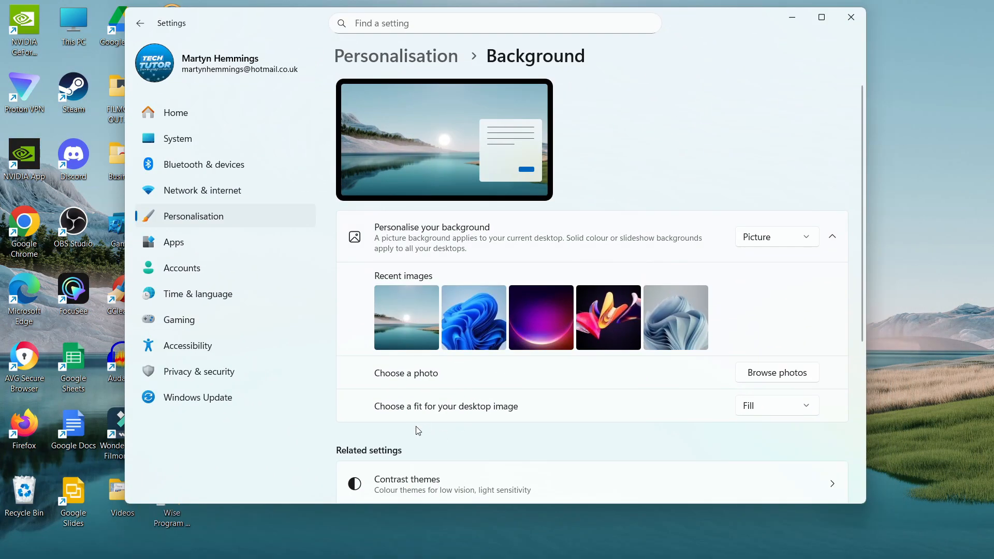
Browse photos for a wallpaper, then cancel, keeping the lakeside picture as background
left_click(777, 372)
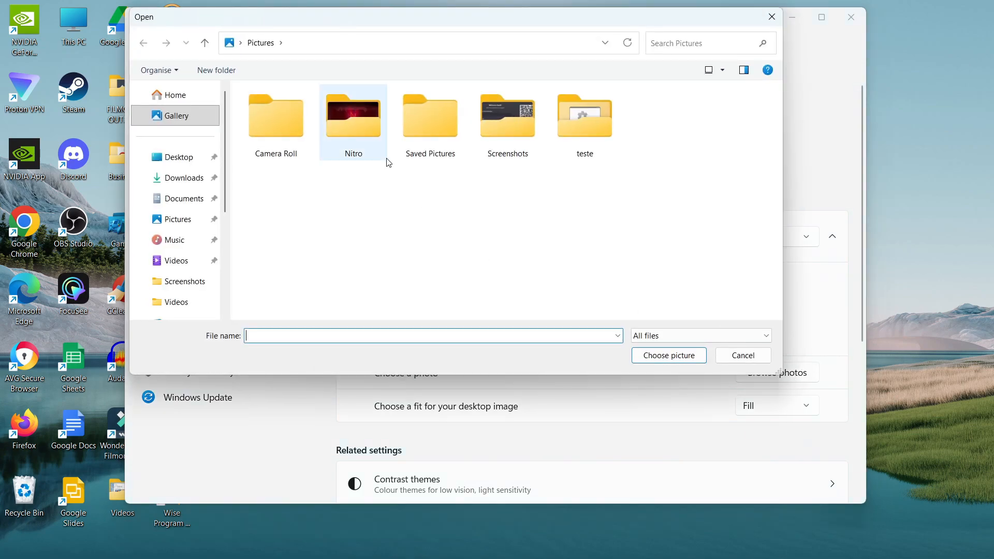
mouse_move(198, 177)
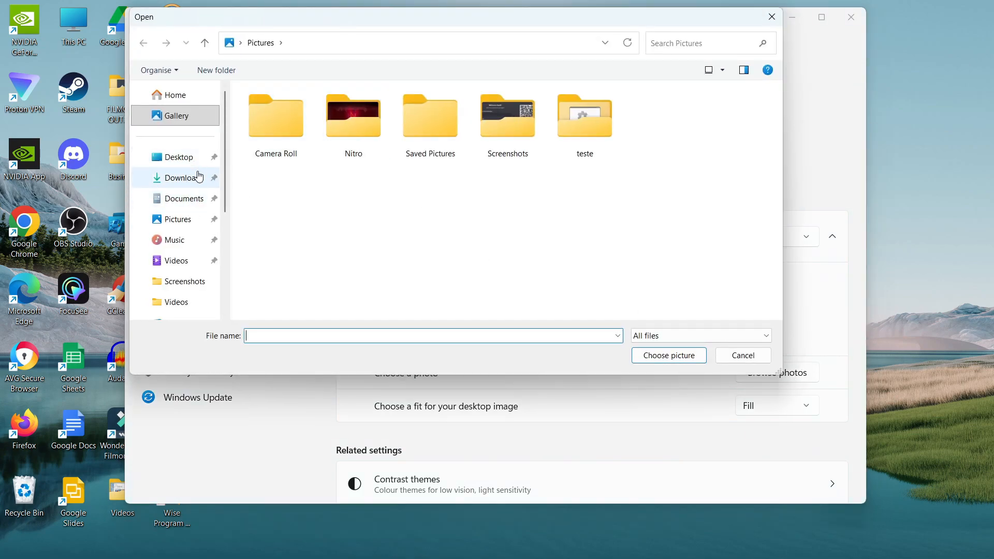
mouse_move(444, 278)
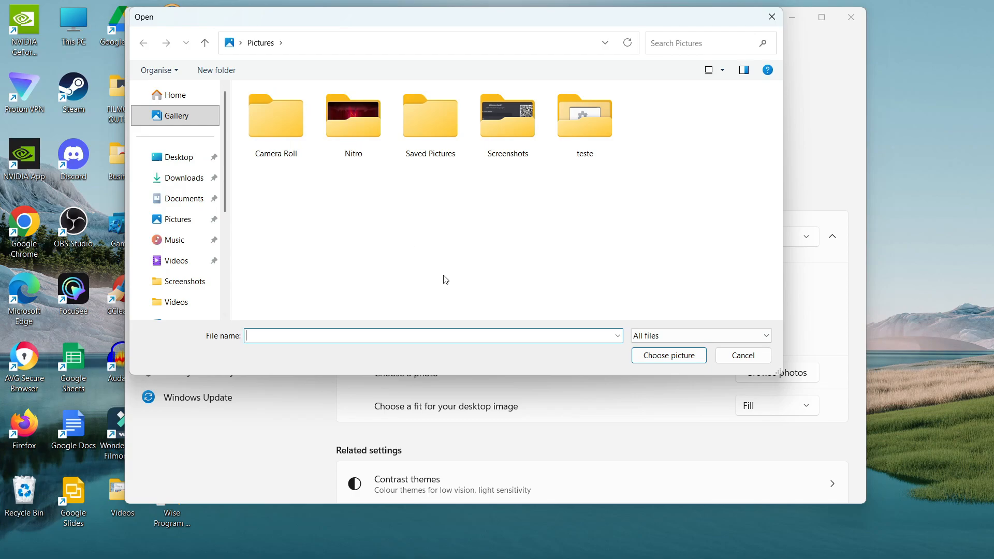
left_click(743, 355)
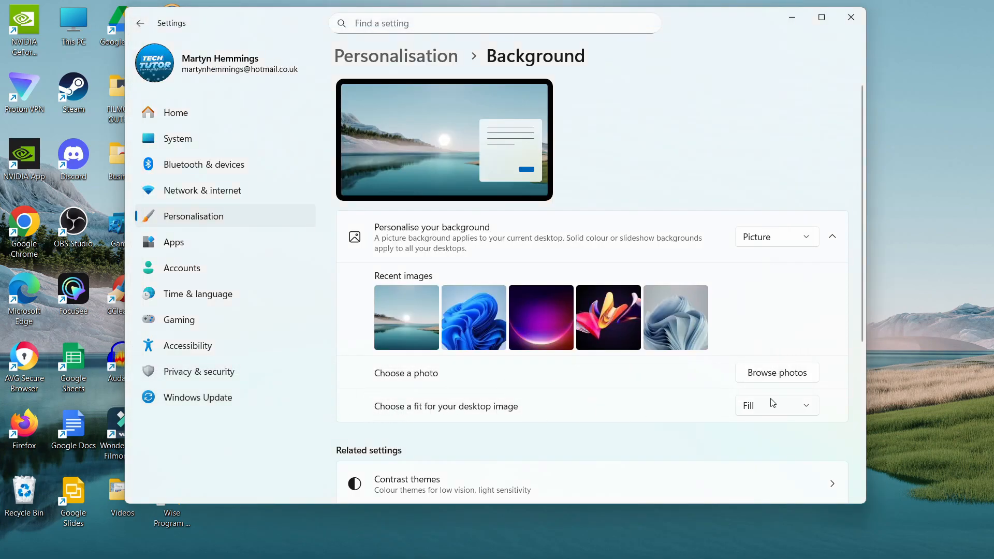
mouse_move(666, 513)
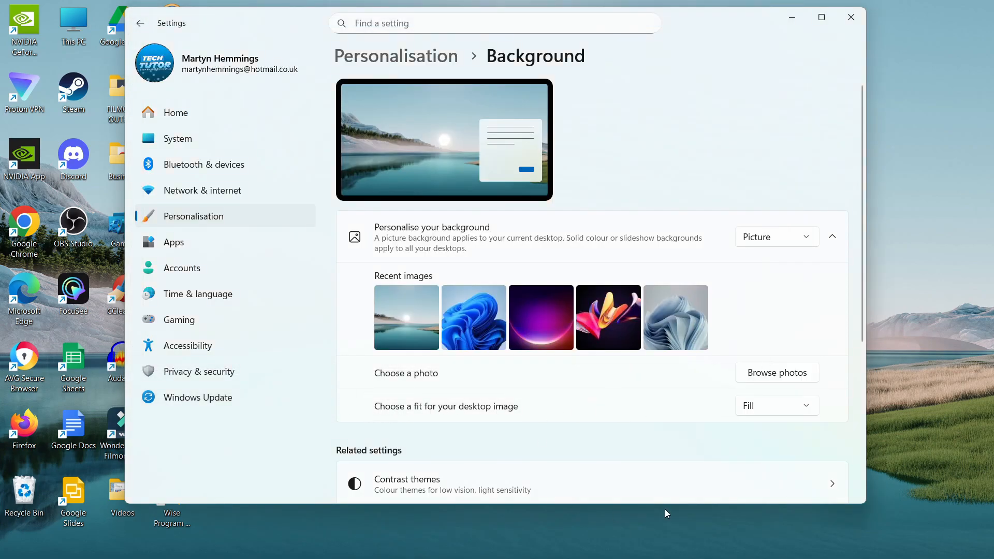
mouse_move(363, 88)
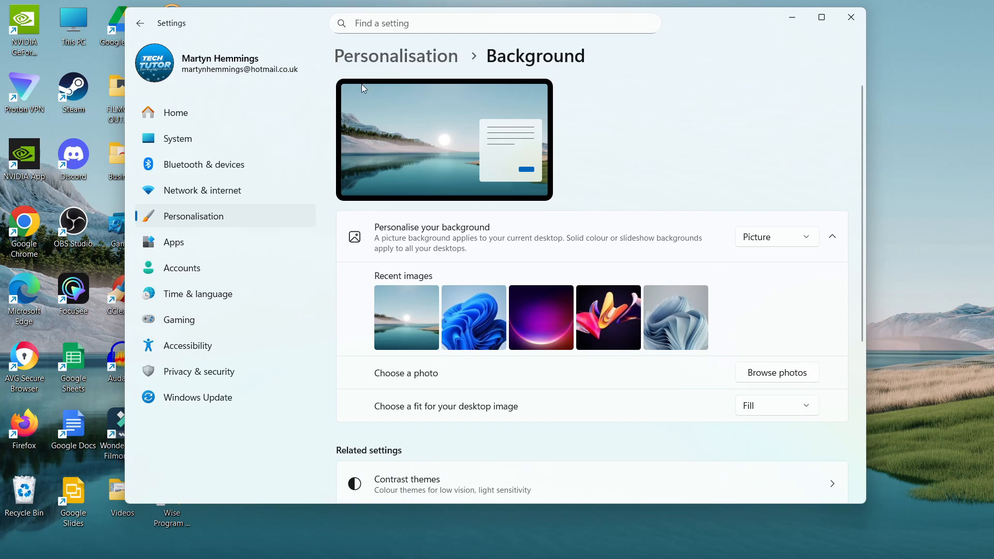
mouse_move(536, 142)
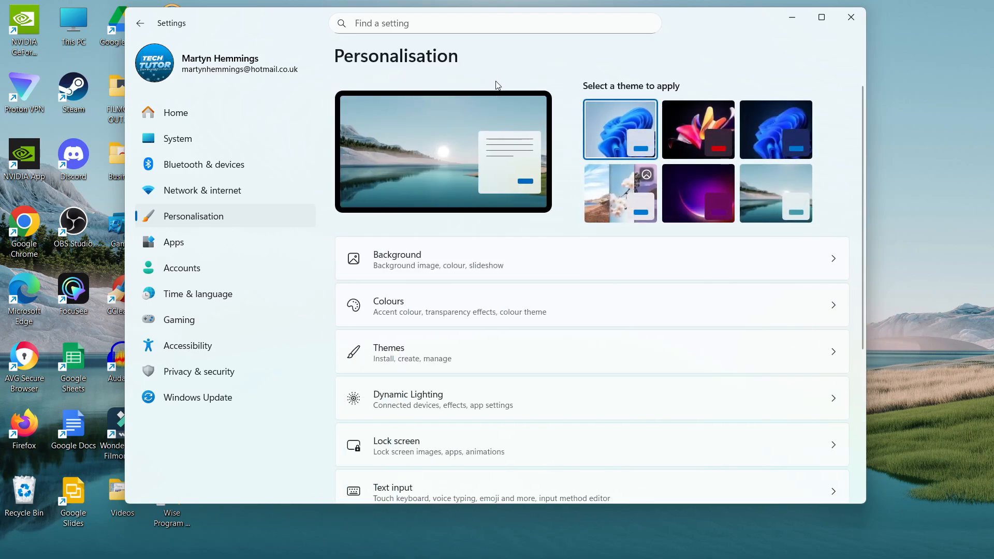
mouse_move(460, 308)
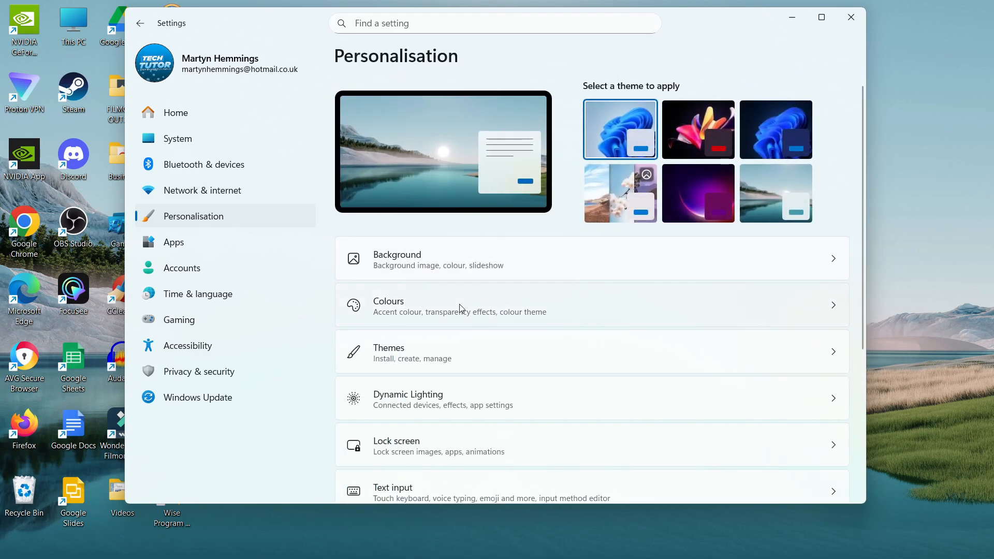
On the Colours page, choose Dark mode and settle on red after trying magenta and teal
left_click(388, 306)
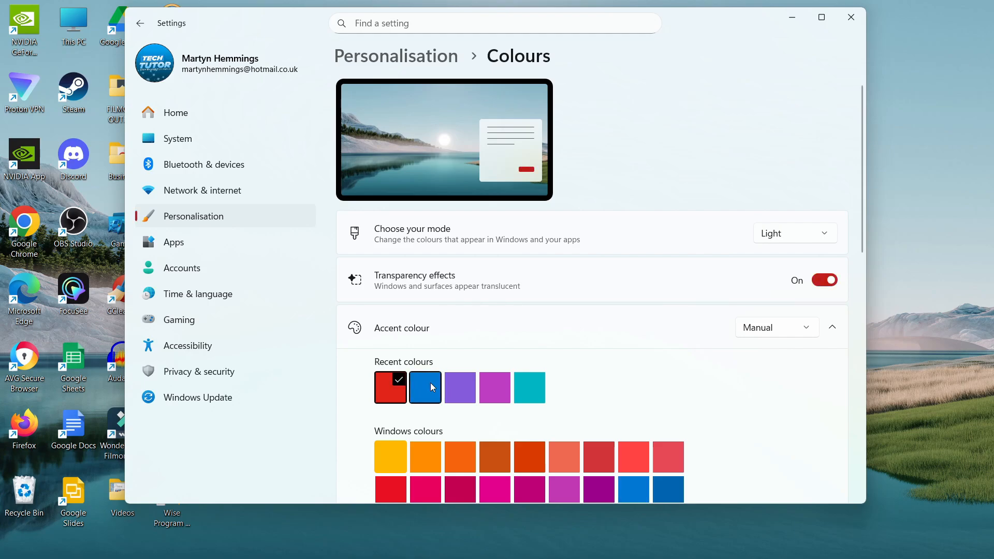
left_click(495, 387)
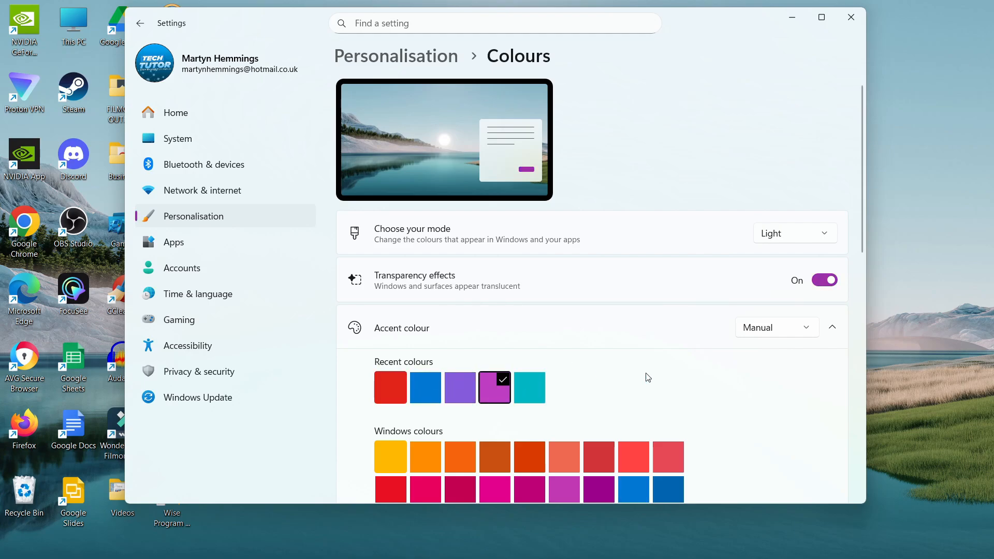
left_click(795, 233)
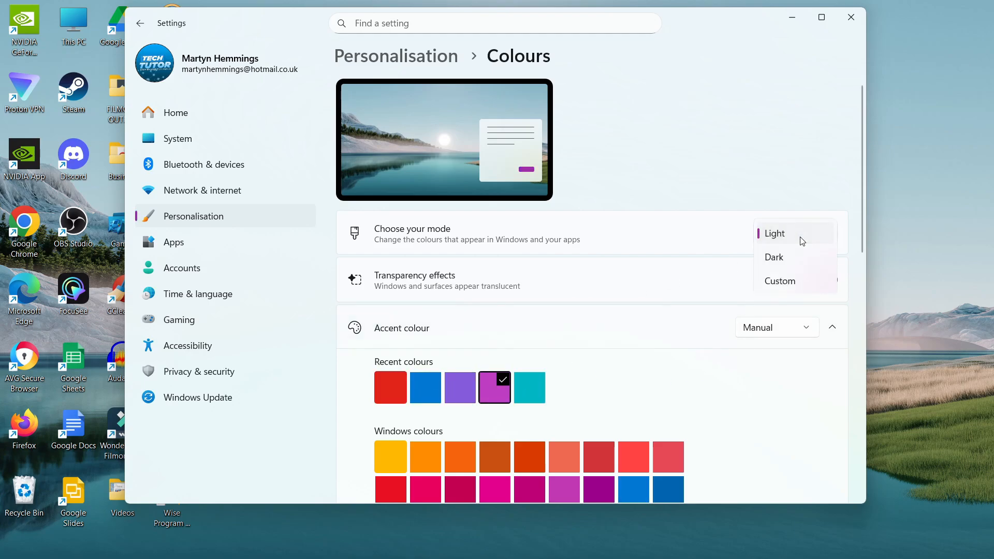
left_click(774, 257)
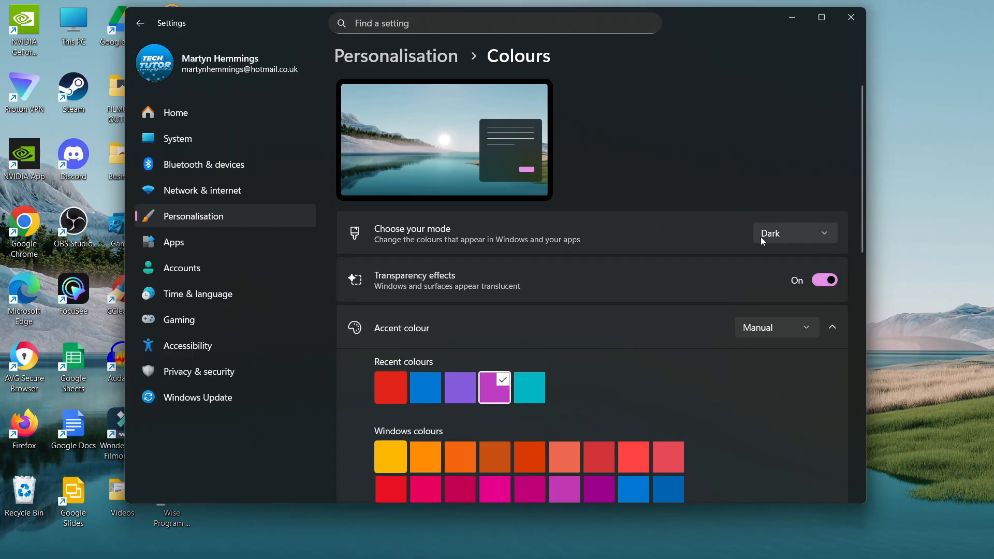
left_click(529, 387)
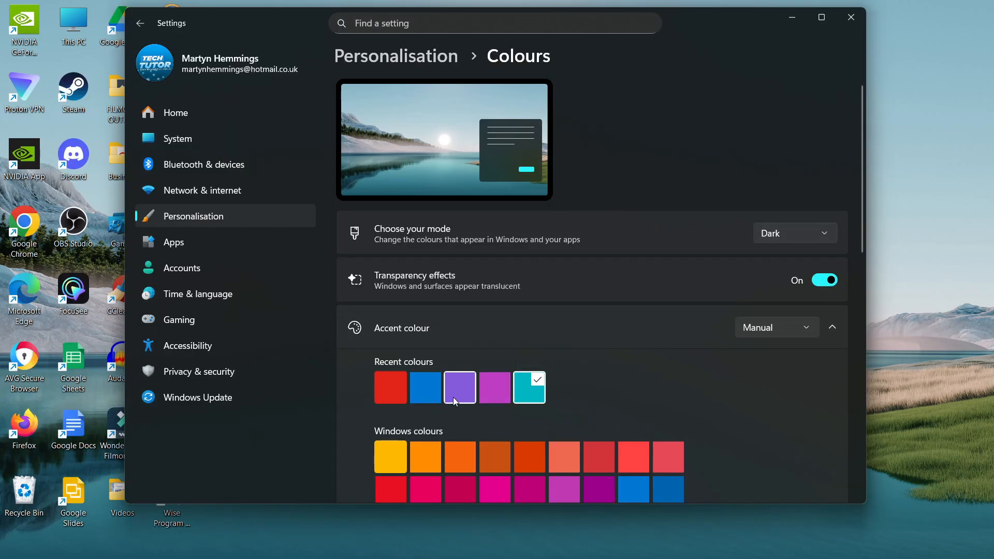
left_click(390, 387)
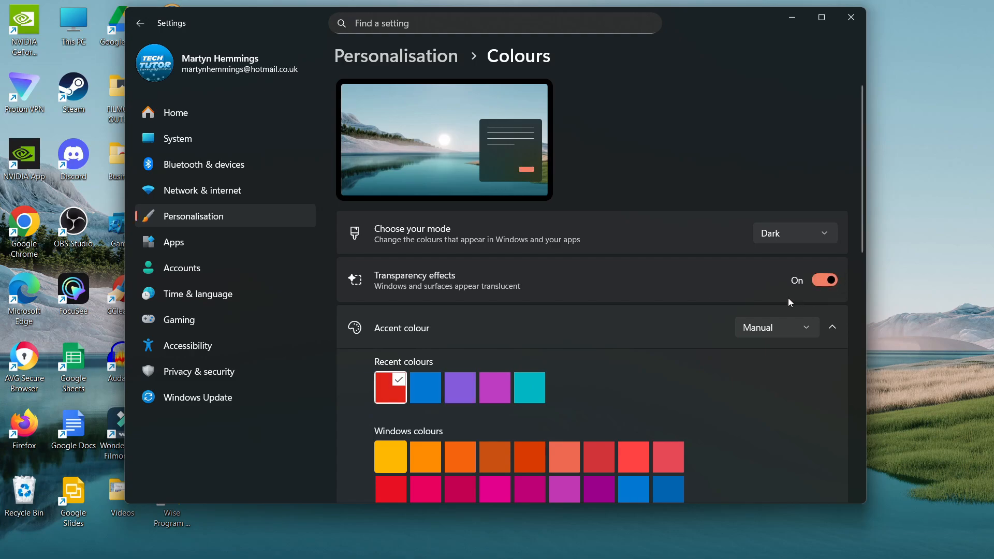
mouse_move(671, 544)
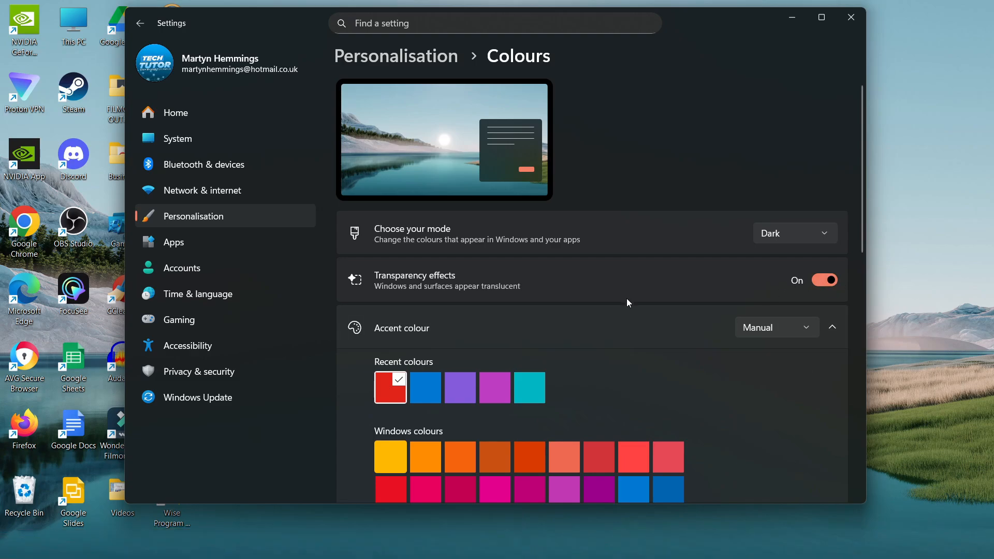
mouse_move(692, 300)
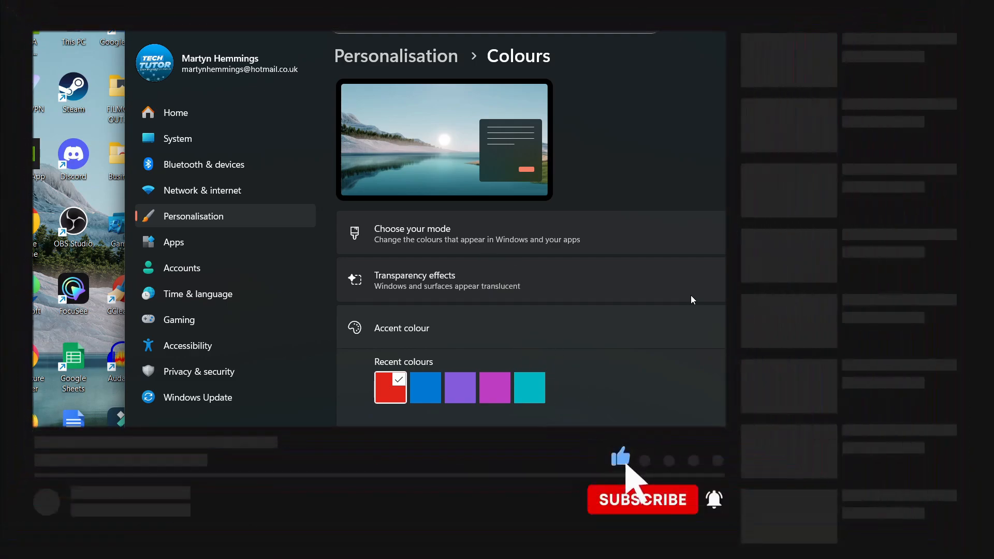
left_click(643, 500)
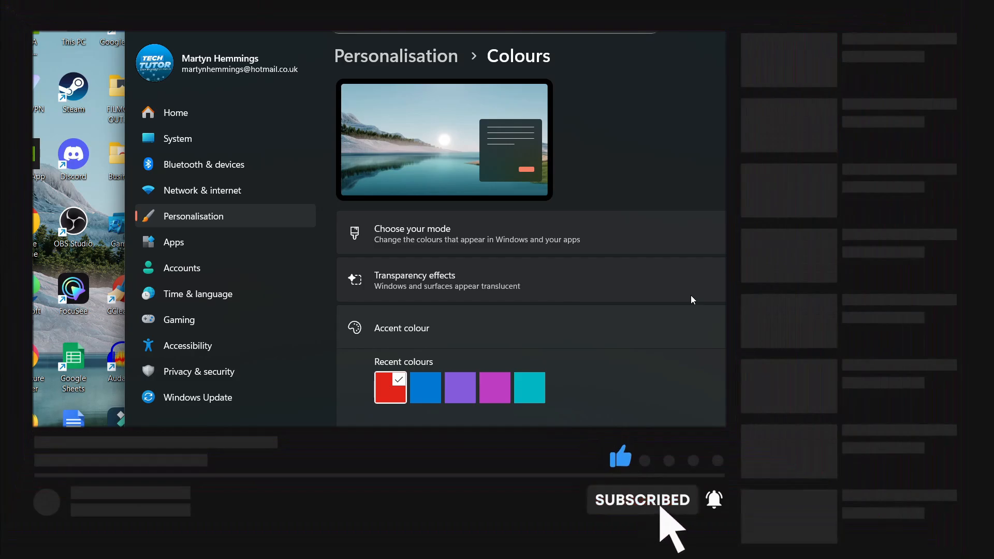